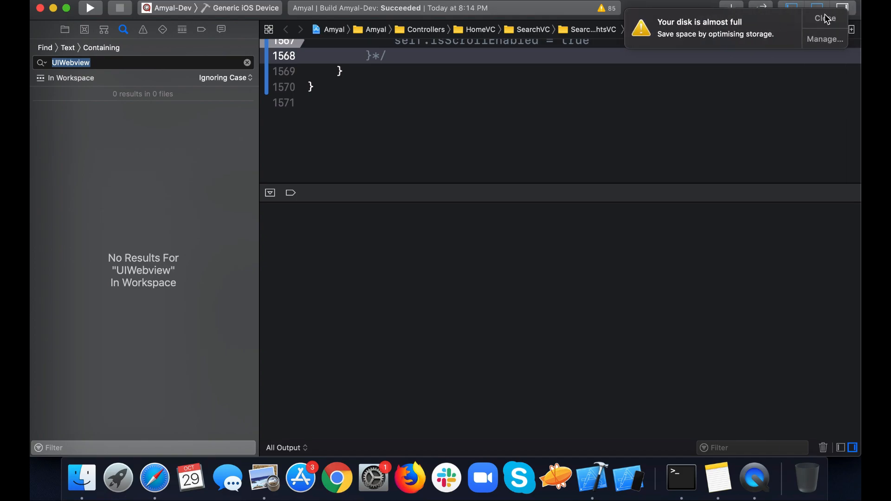
Confirm the UIWebview workspace search is empty and return to the Project navigator's Products list.
left_click(825, 18)
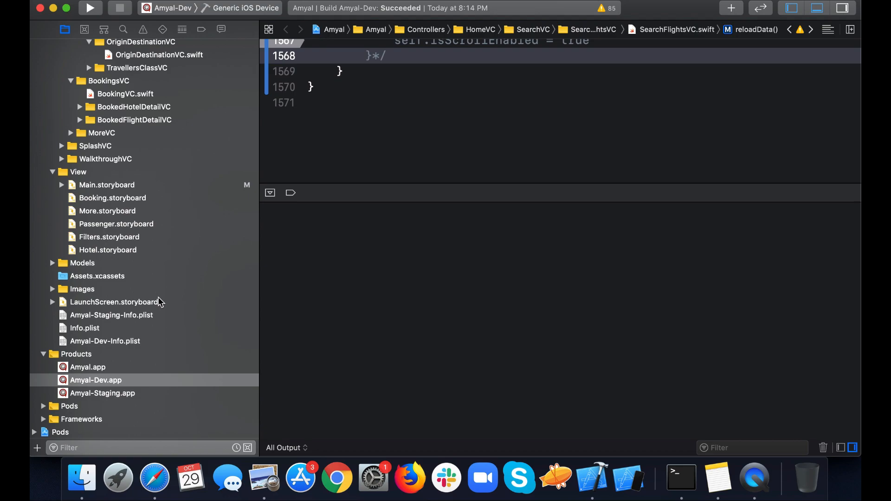
left_click(124, 29)
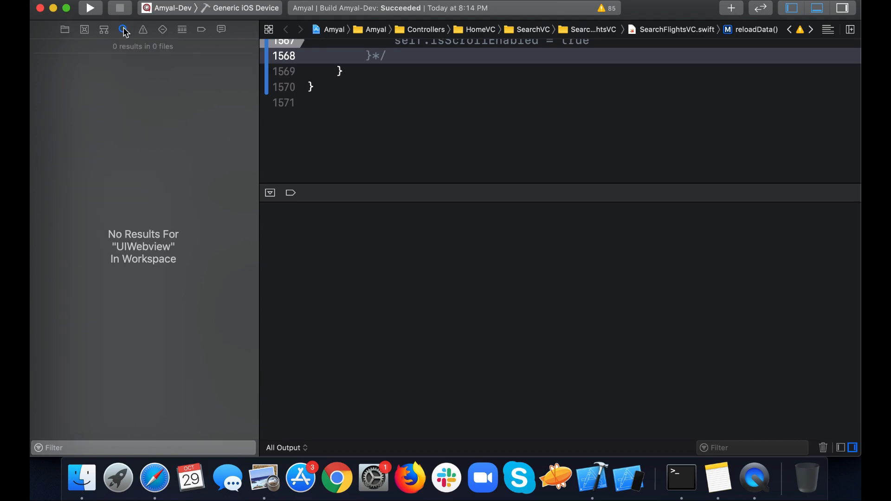
left_click(123, 29)
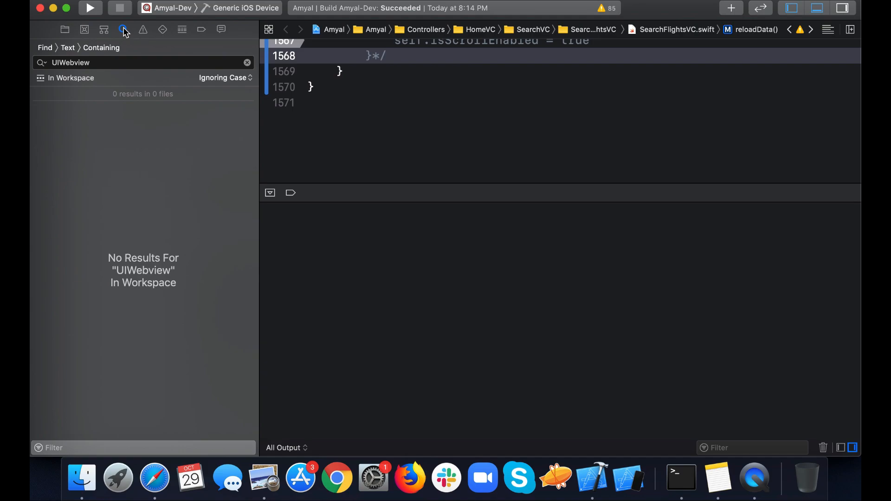
left_click(65, 29)
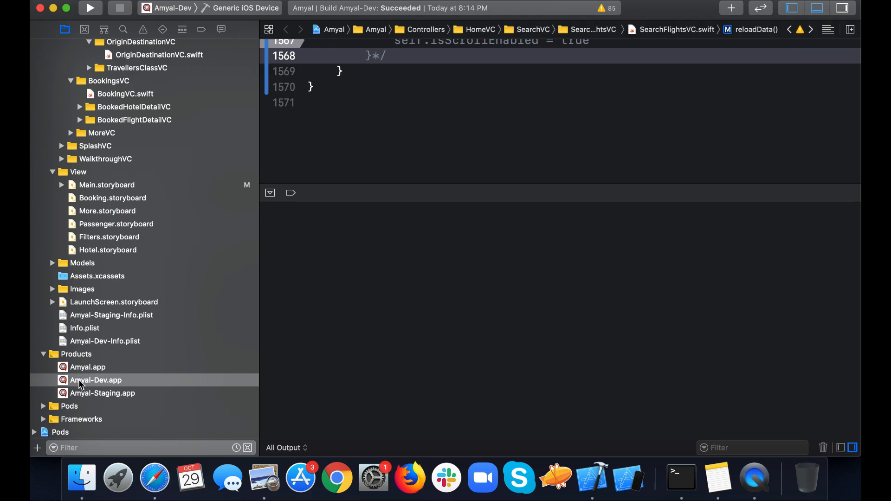
Reveal Amyal-Dev.app in Finder and cd Terminal into the app bundle by dragging its path.
right_click(95, 379)
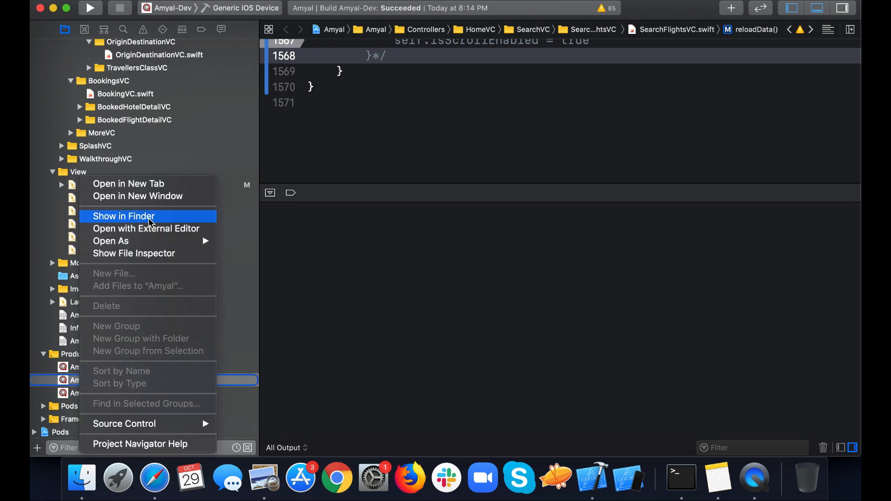
left_click(122, 216)
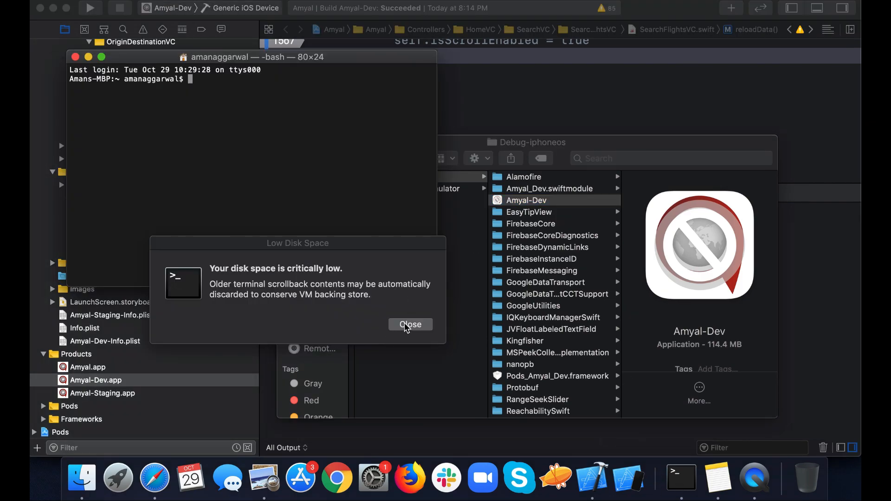
left_click(410, 324)
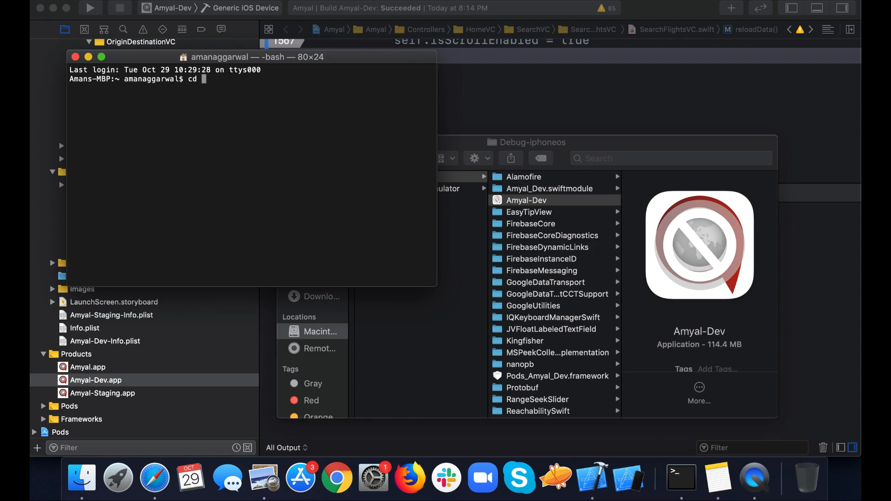
left_click_drag(525, 201, 322, 156)
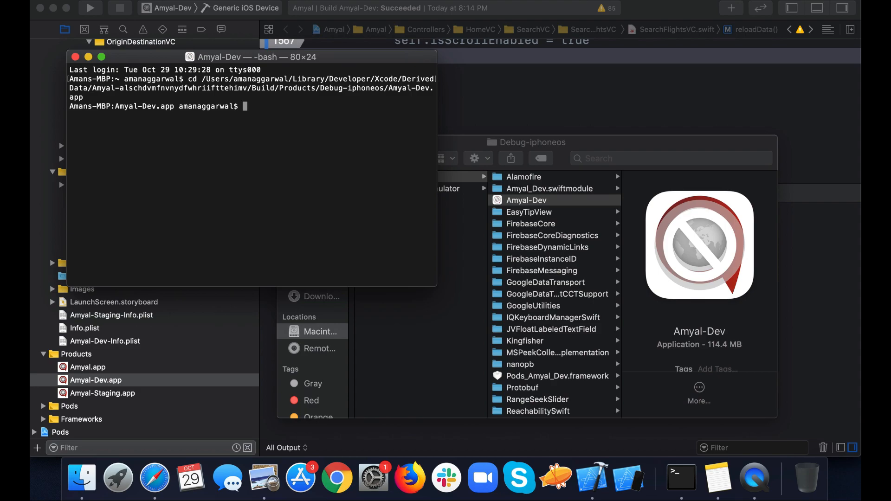
mouse_move(674, 461)
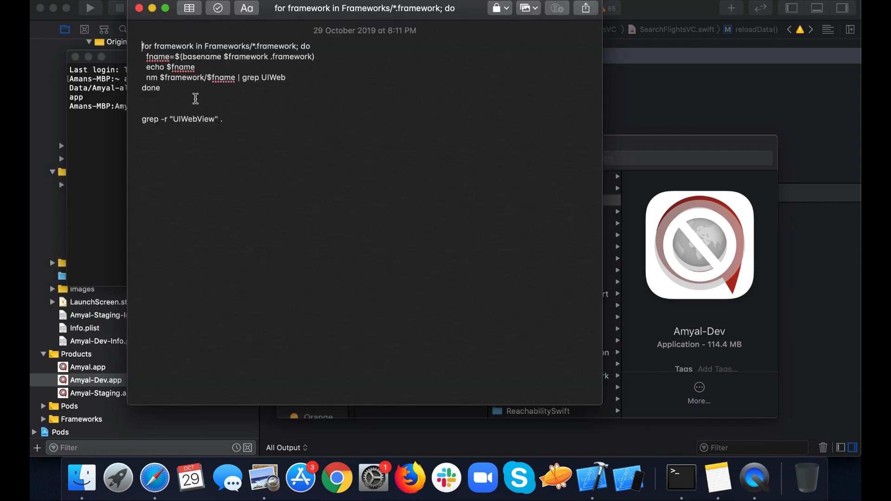
Select the framework-scanning nm for-loop script in the note.
left_click_drag(142, 45, 160, 89)
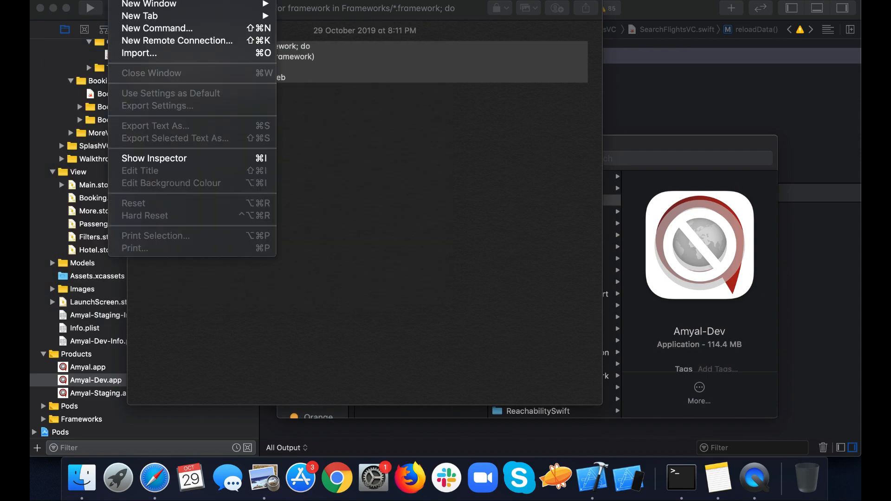
mouse_move(149, 4)
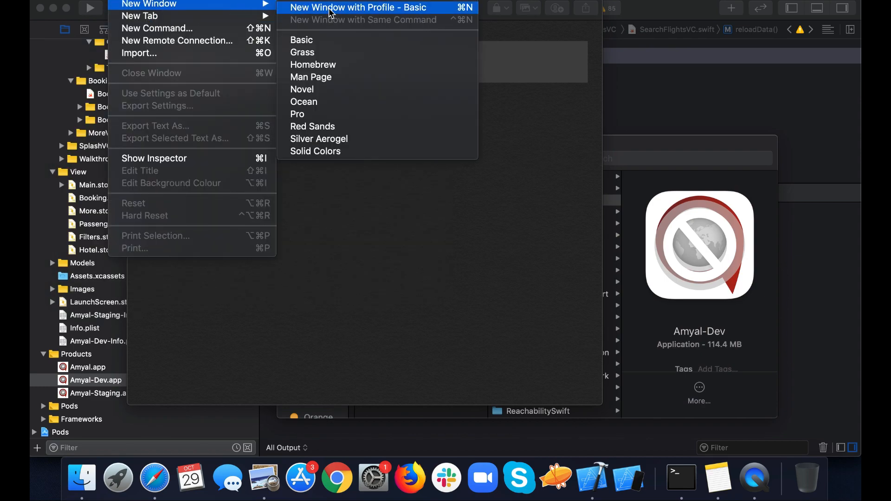
In a fresh Terminal window, cd to /AmanHD/Source Codes/ClickApps/Amyal/amyal_ios after browsing there in Finder.
left_click(358, 8)
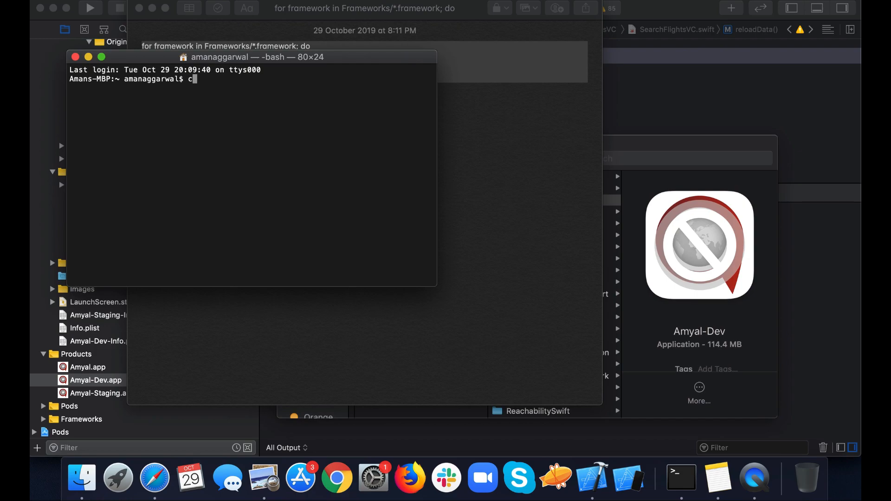
type("d")
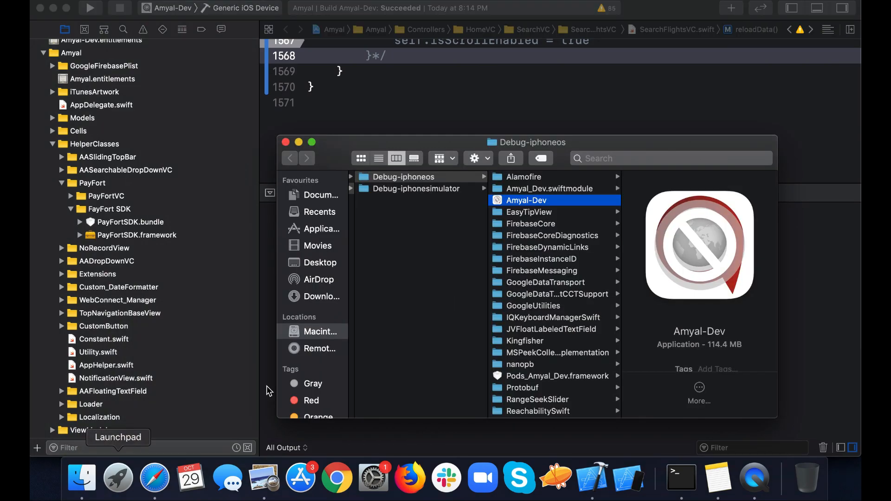
left_click(321, 331)
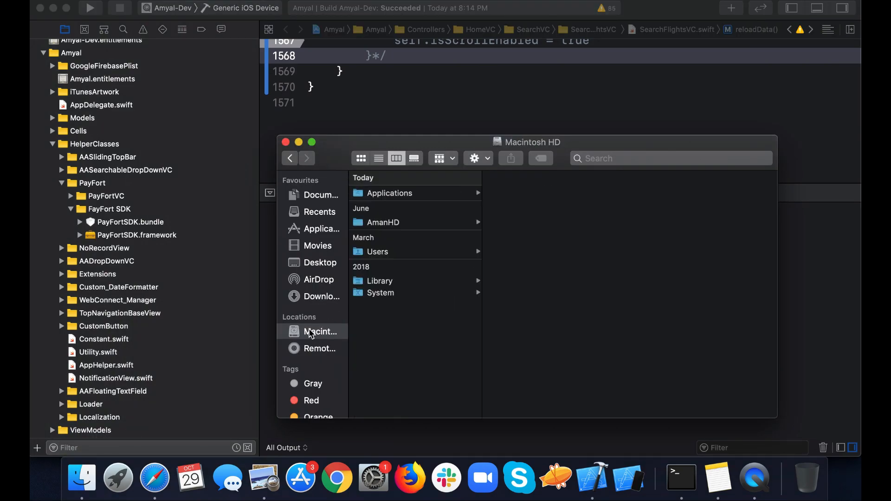
left_click(383, 222)
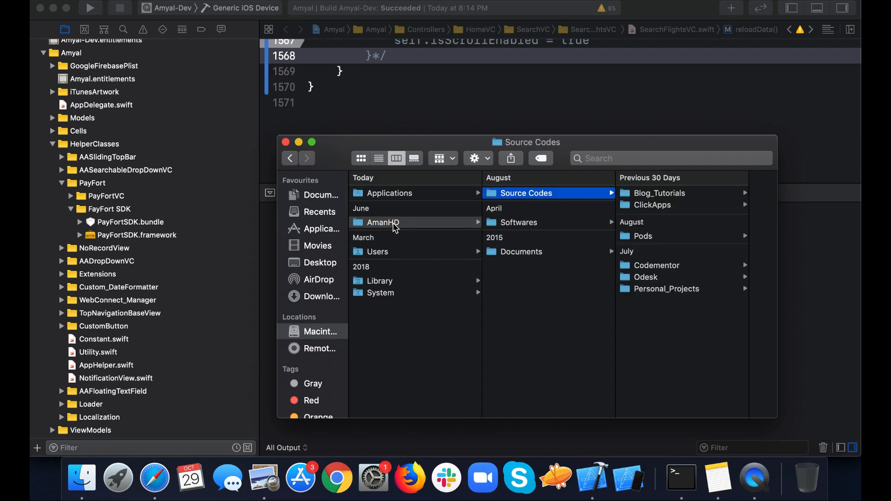
left_click(549, 222)
type("cd")
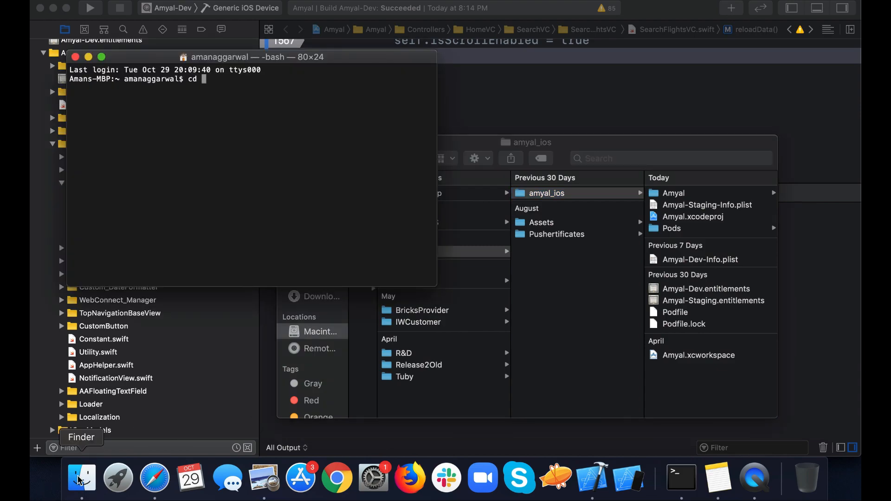
type("/AmanHD/Source\\ Codes/ClickApps/Amyal/amyal_ios")
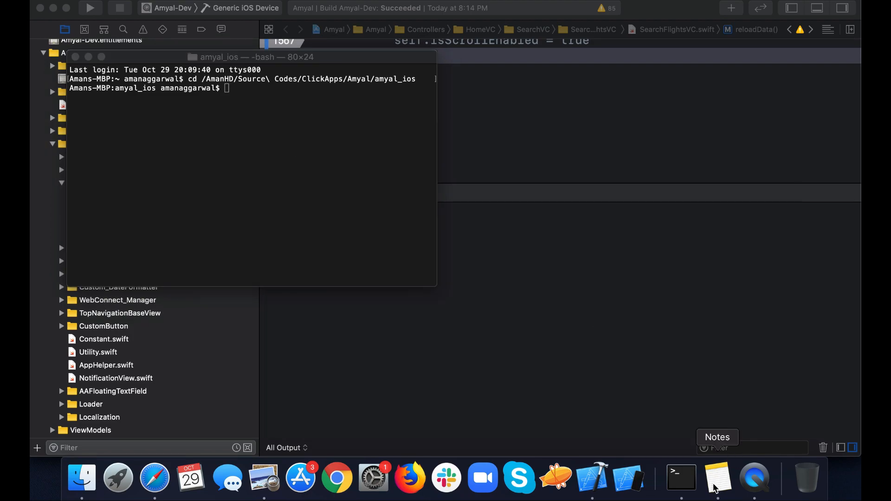
Run grep -r "UIWebView" . in amyal_ios, revealing PayFortSDK.framework matches, then show the App Store email.
left_click(717, 477)
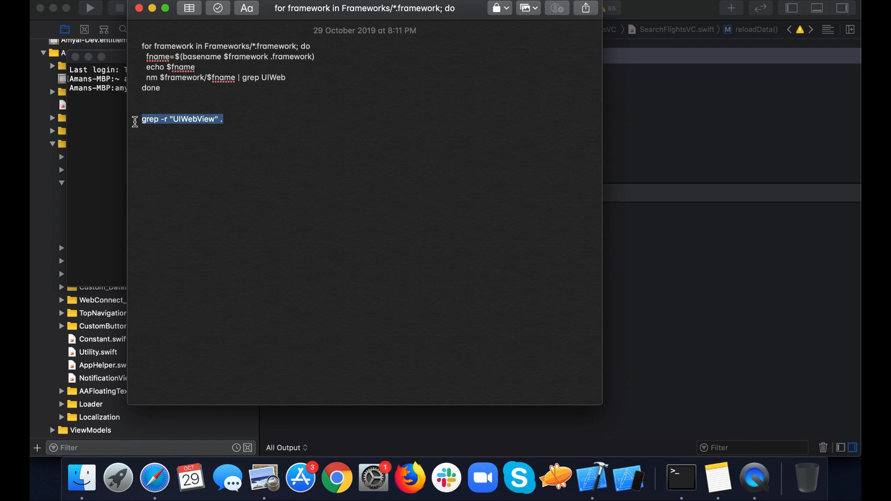
mouse_move(105, 153)
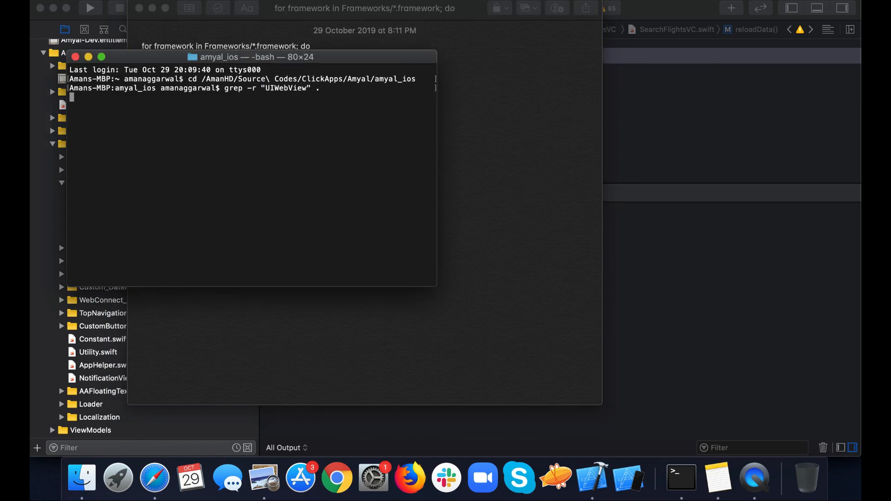
key("enter")
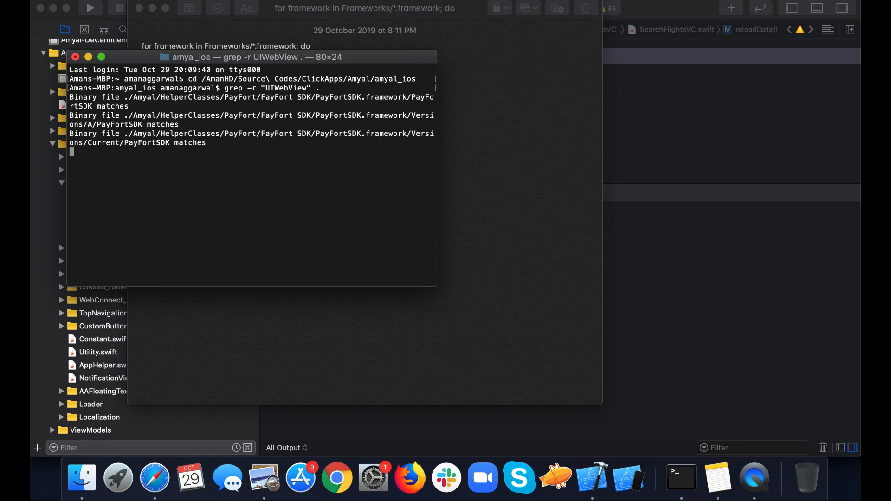
mouse_move(304, 120)
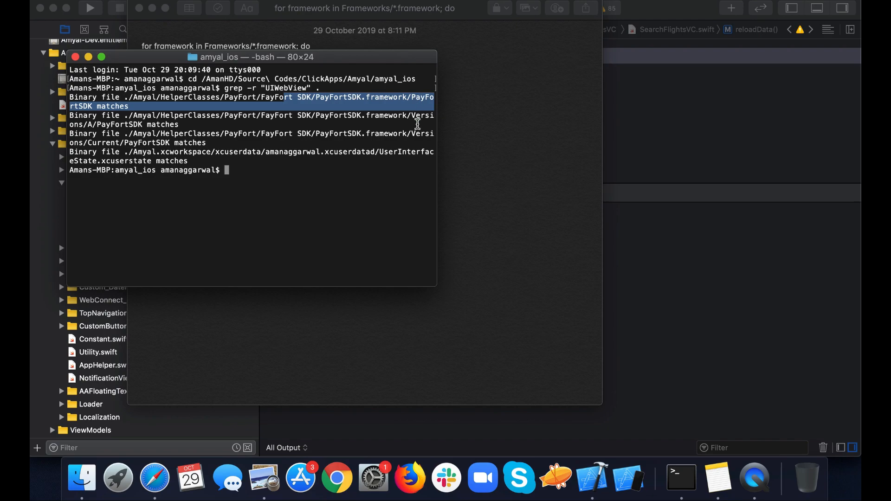
left_click(263, 477)
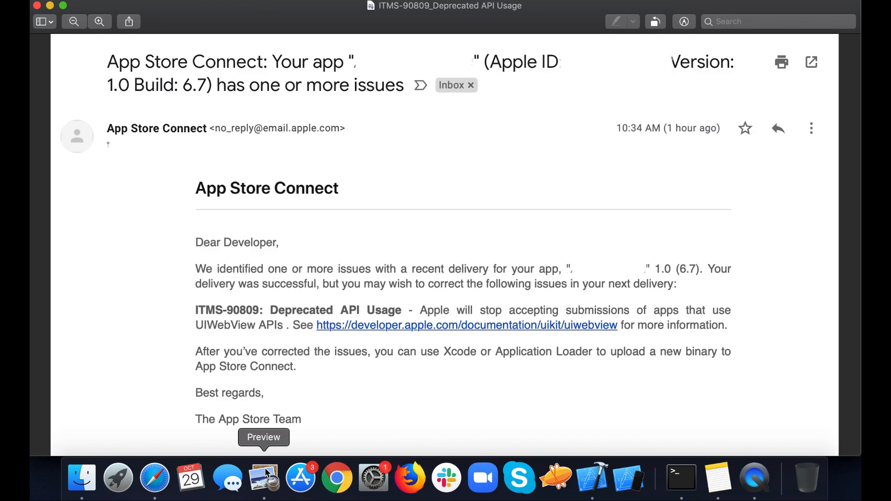